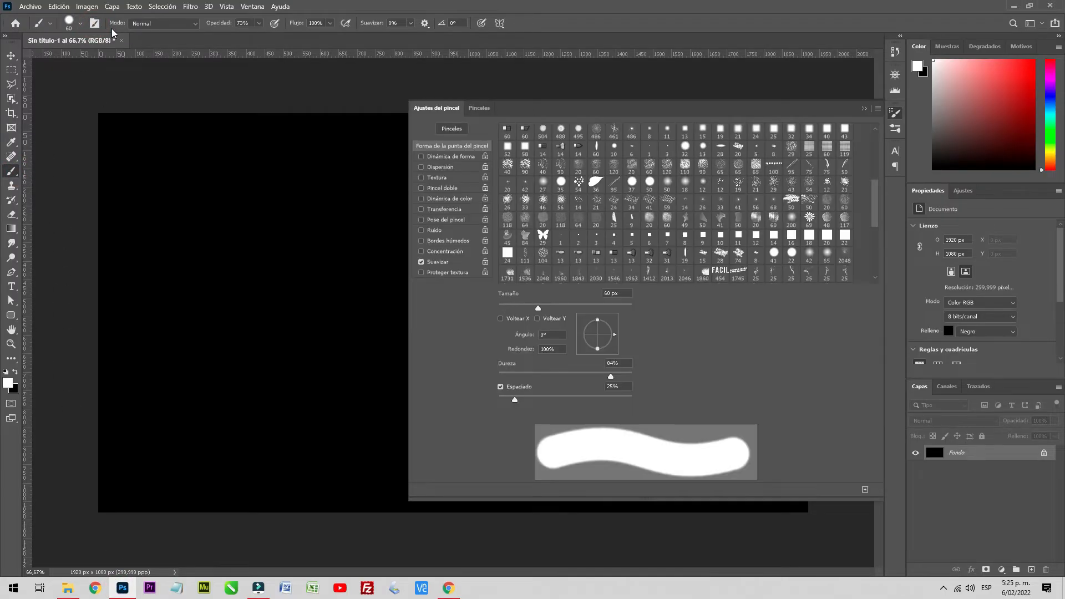
Choose a smoke brush from the brushes list at about 1497 px
click(478, 108)
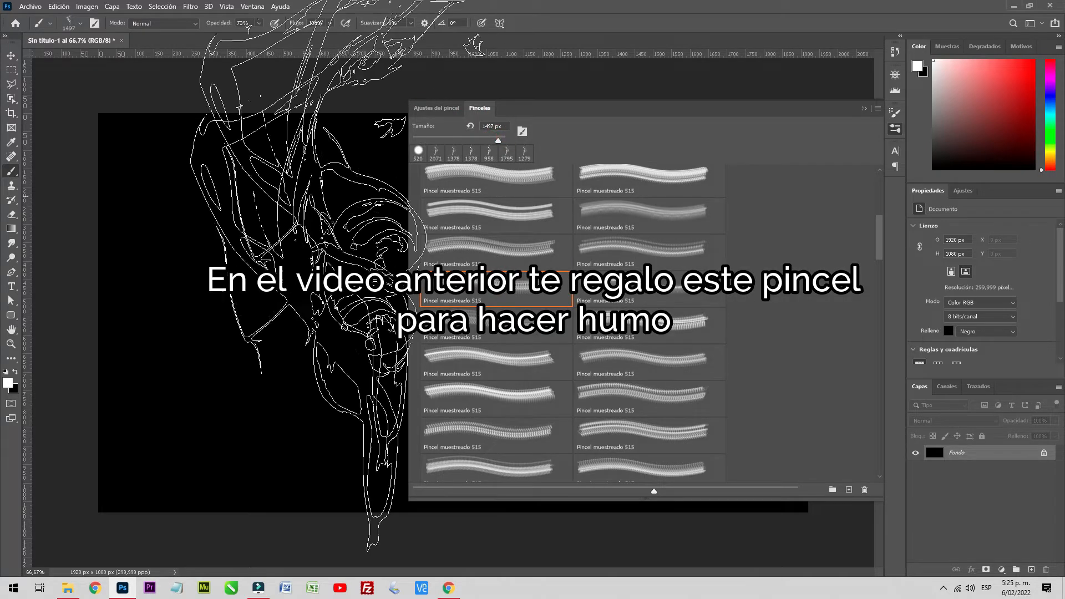
click(863, 109)
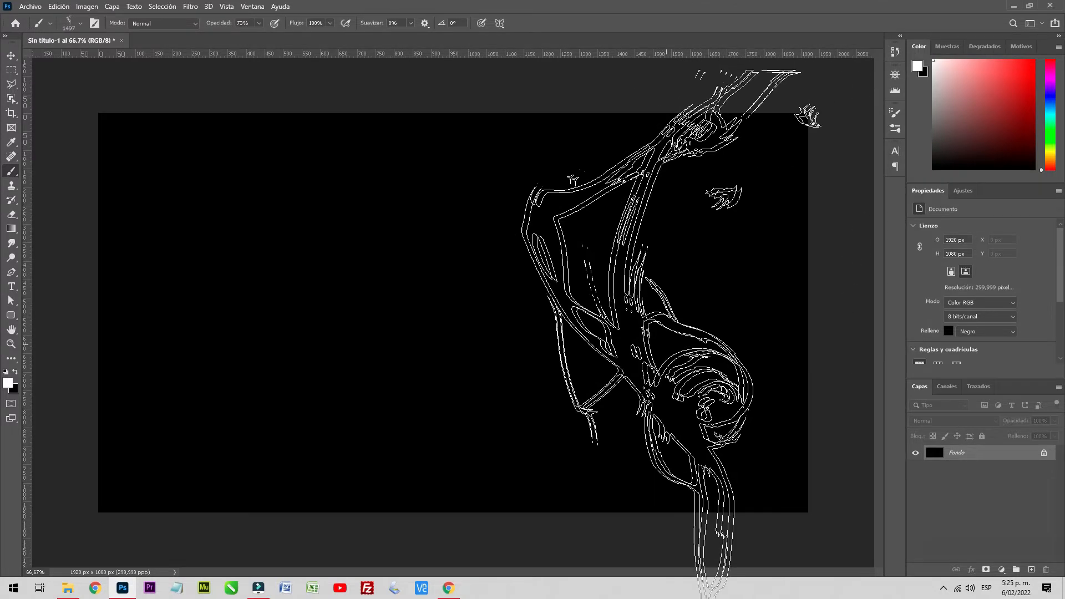
Add new layer Capa 1 and stamp white smoke wisps across the black canvas
click(1030, 569)
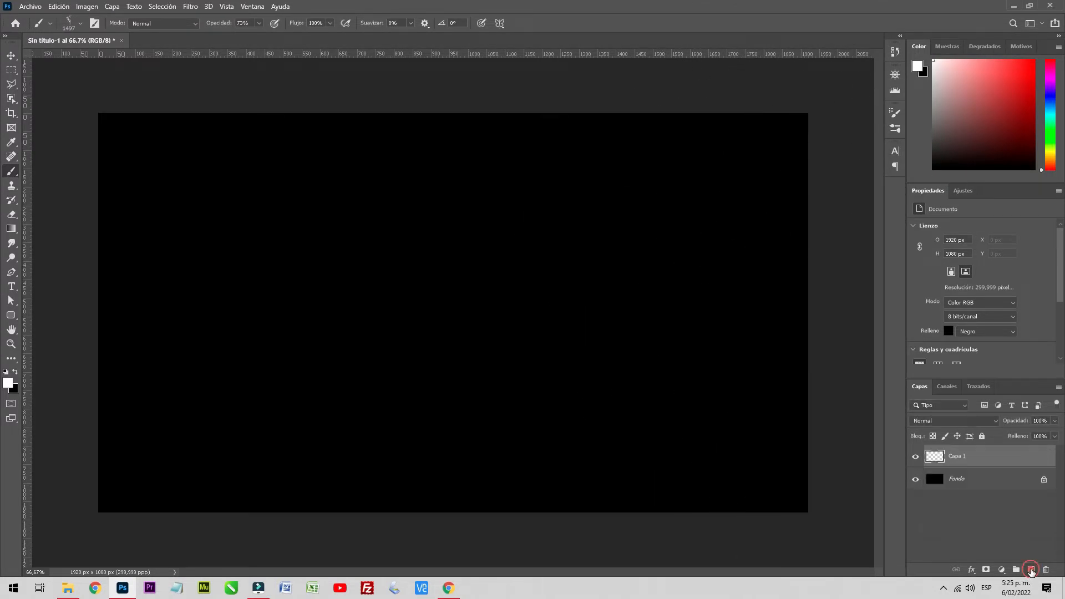
click(1029, 569)
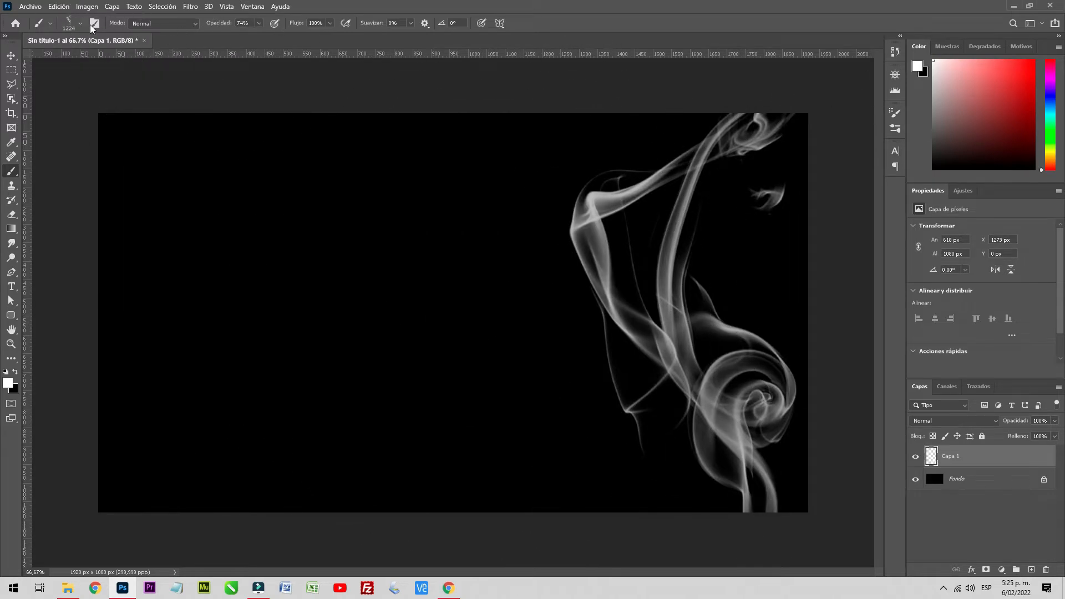
click(80, 23)
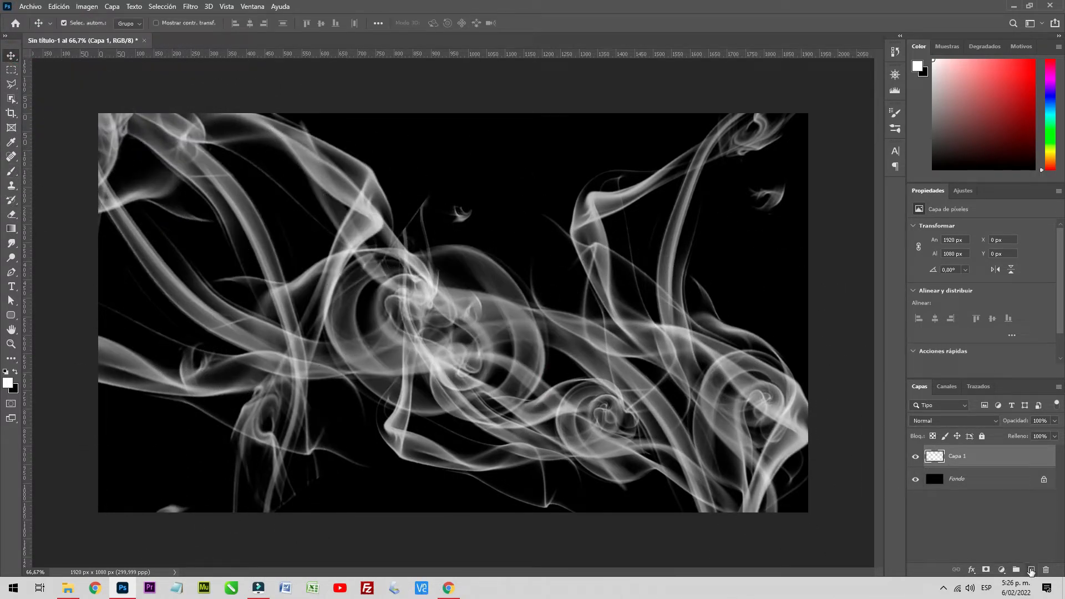
Add layer Capa 2 with a left-to-right rainbow gradient, with the smoke layer hidden while dragging
click(915, 478)
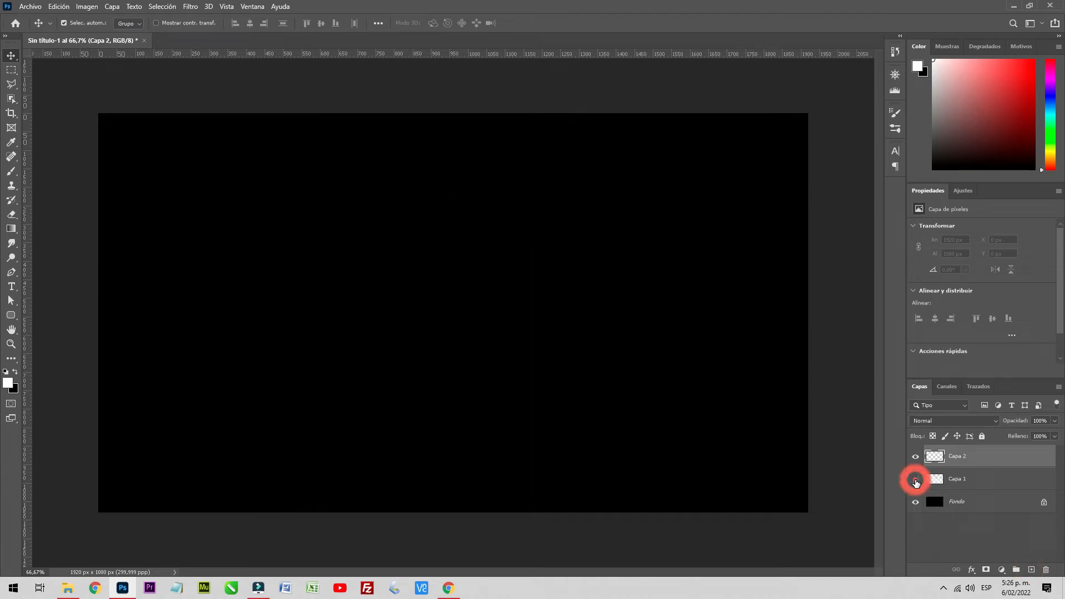
click(915, 478)
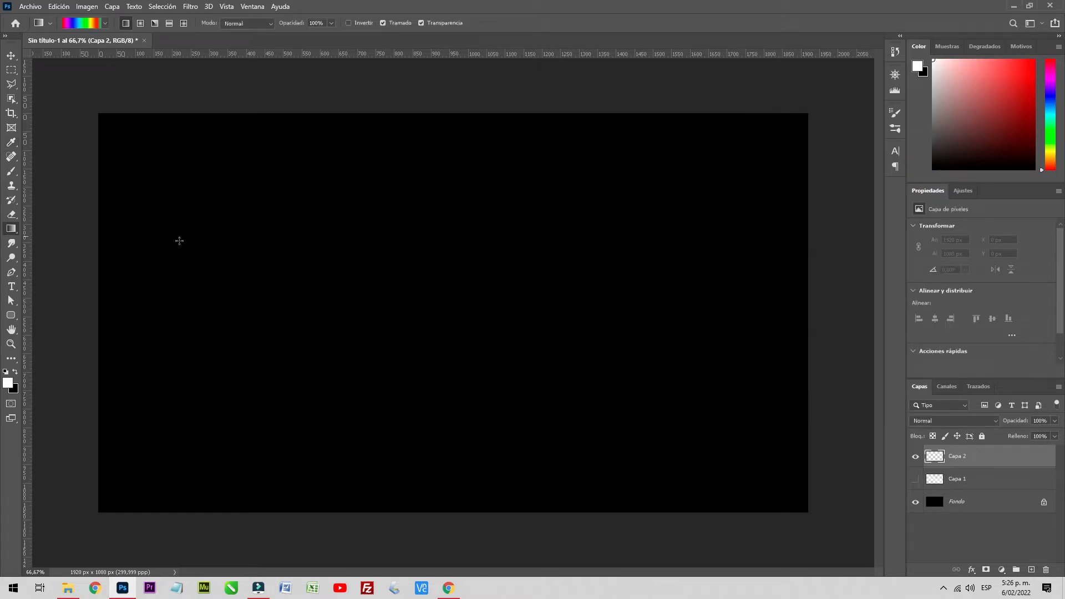
drag(97, 306, 760, 308)
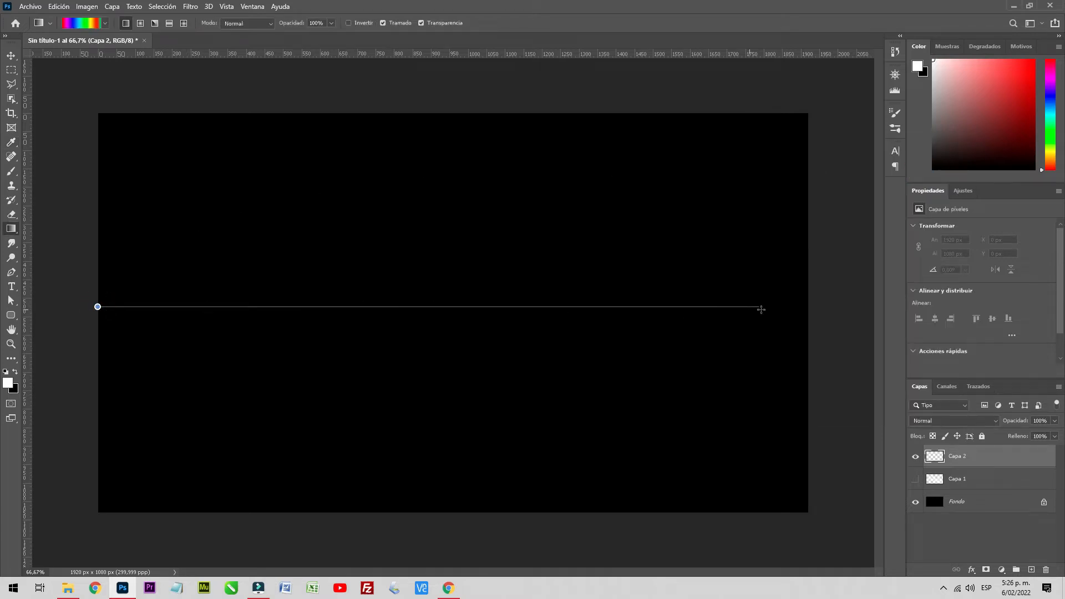
drag(97, 306, 759, 309)
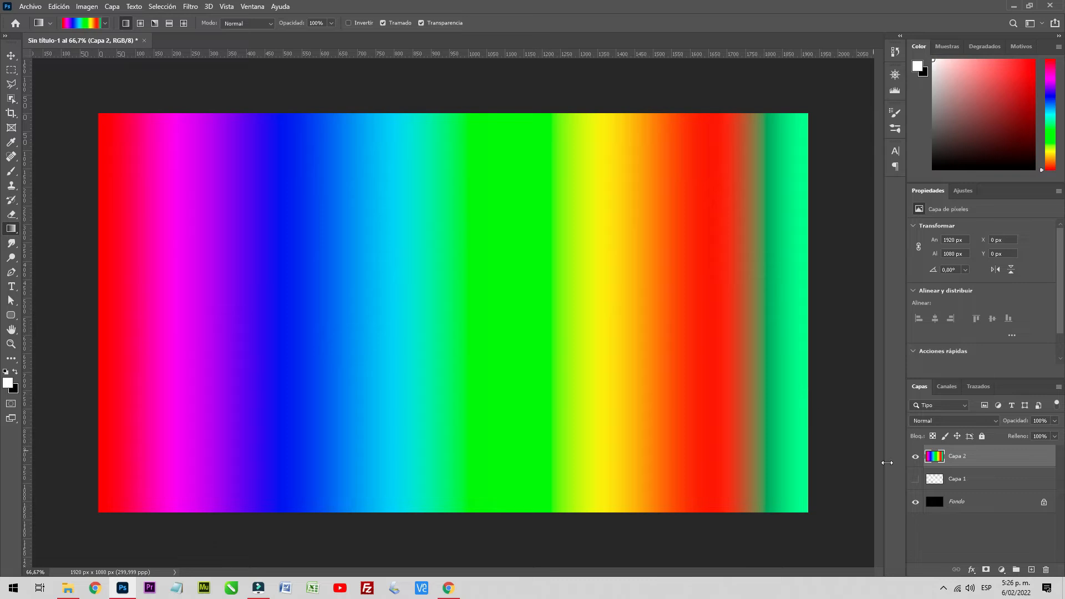
click(950, 420)
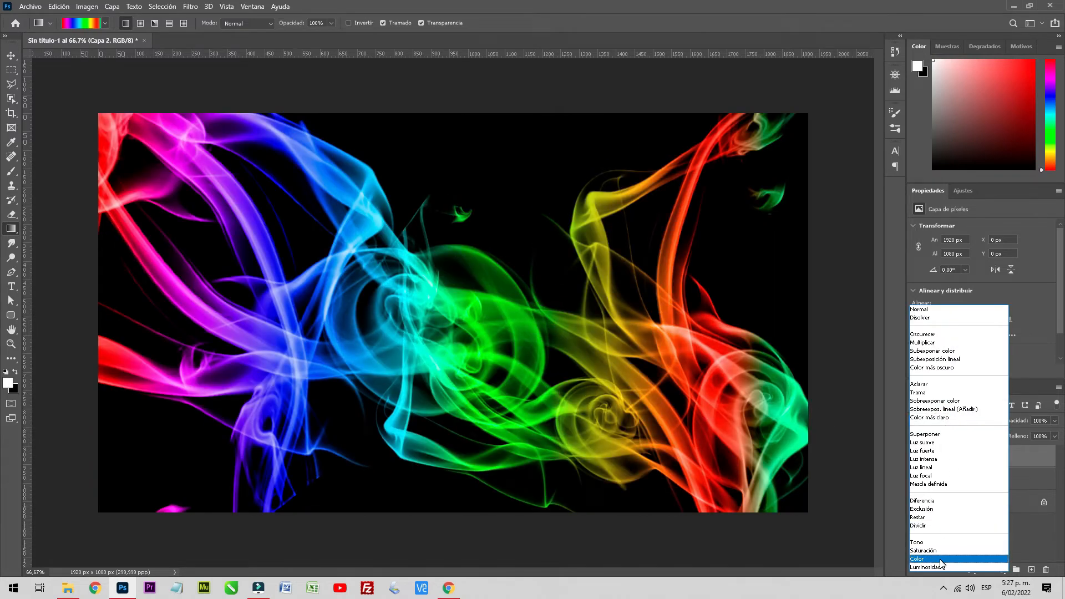
Set Capa 2's blend mode to Color and view the rainbow smoke full screen
click(917, 559)
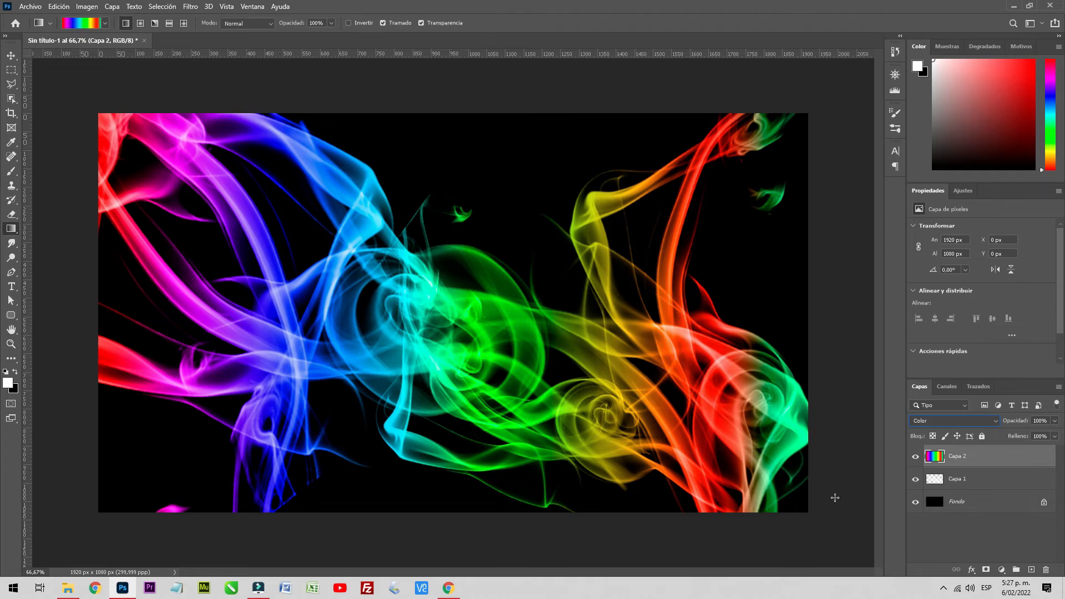
key(f)
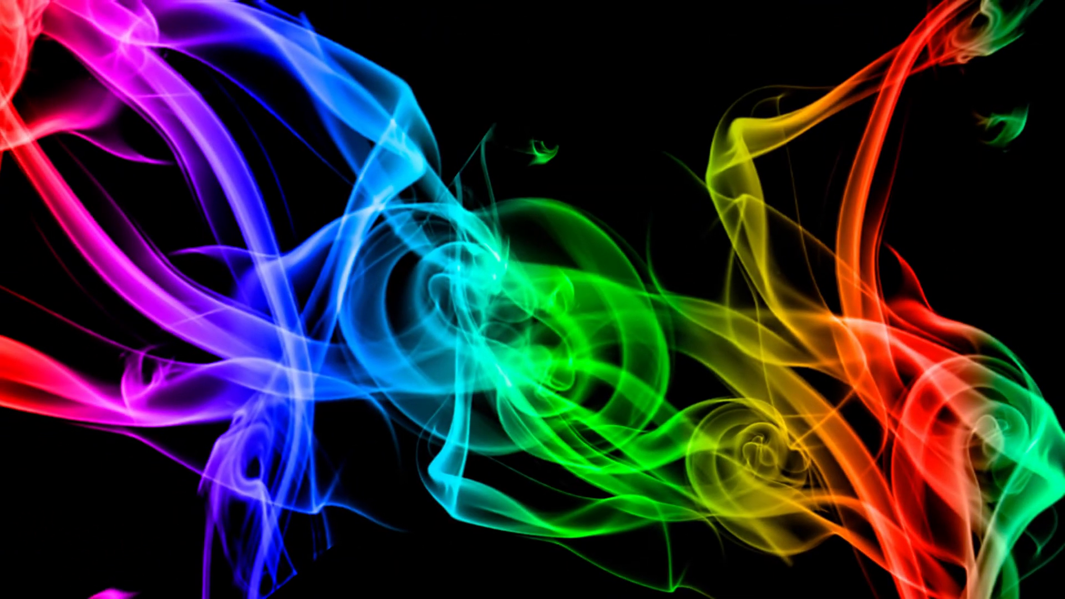